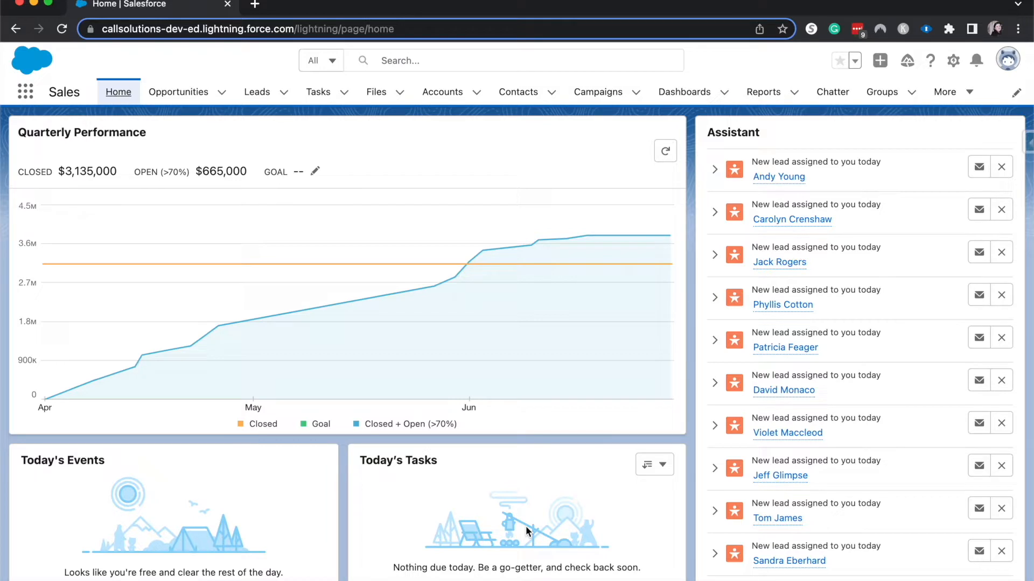
mouse_move(500, 466)
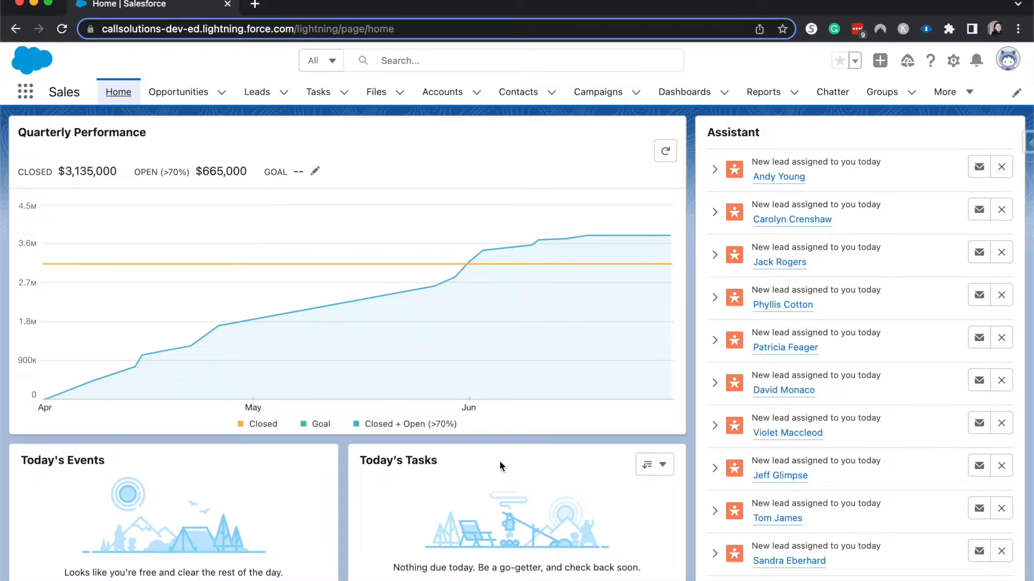
Step: Go to the Opportunities list from the Lightning home page
click(178, 92)
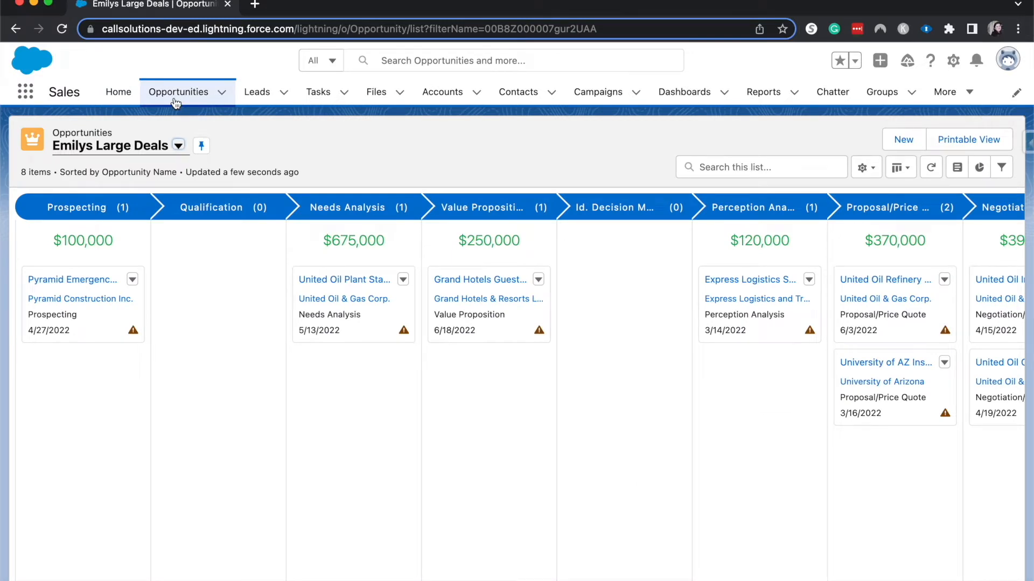
mouse_move(220, 149)
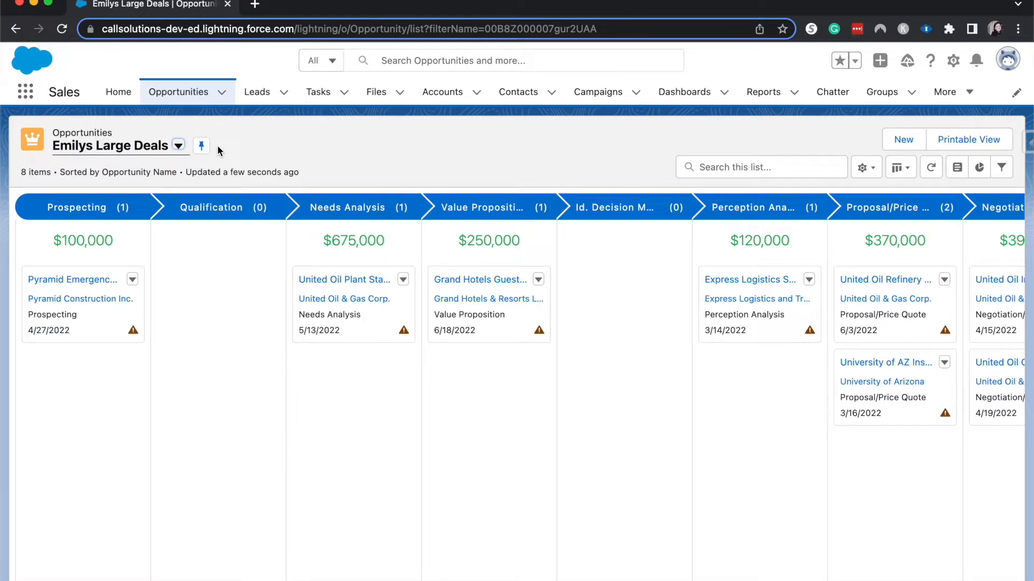
Step: Switch the list view to All Opportunities, a table of 31 records
click(178, 146)
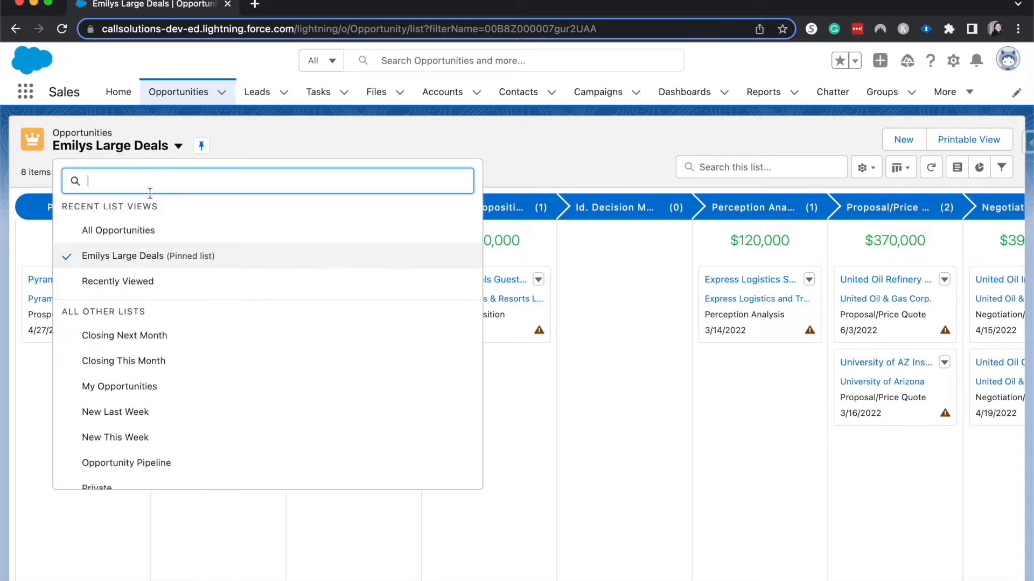
click(118, 230)
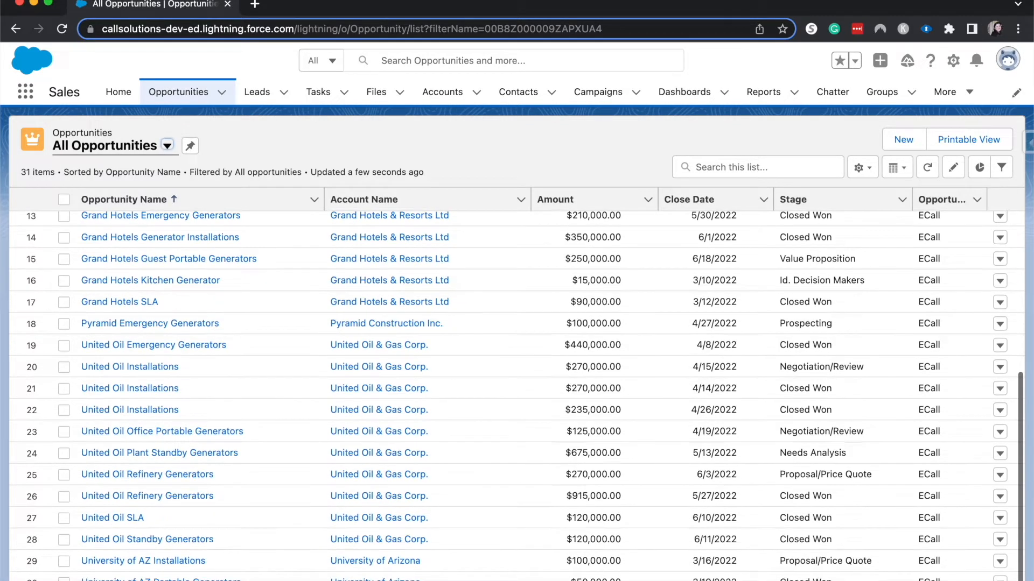
scroll(up, 3)
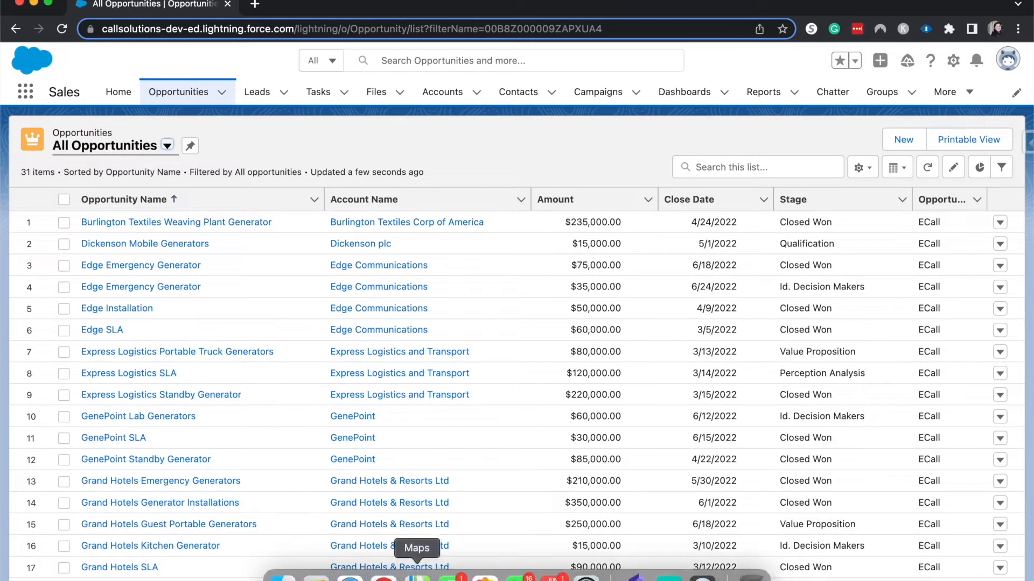
mouse_move(129, 267)
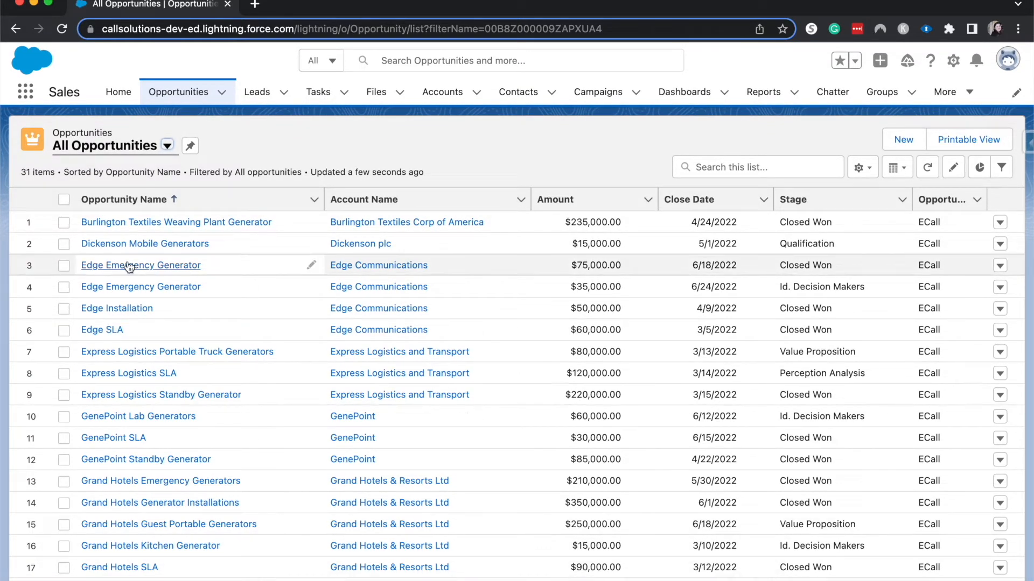
mouse_move(128, 267)
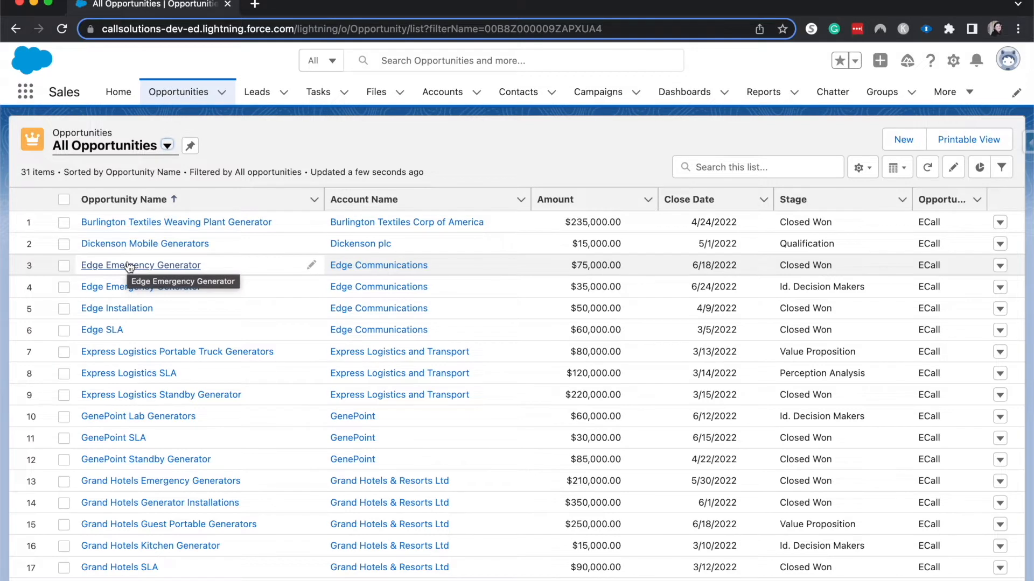
mouse_move(105, 172)
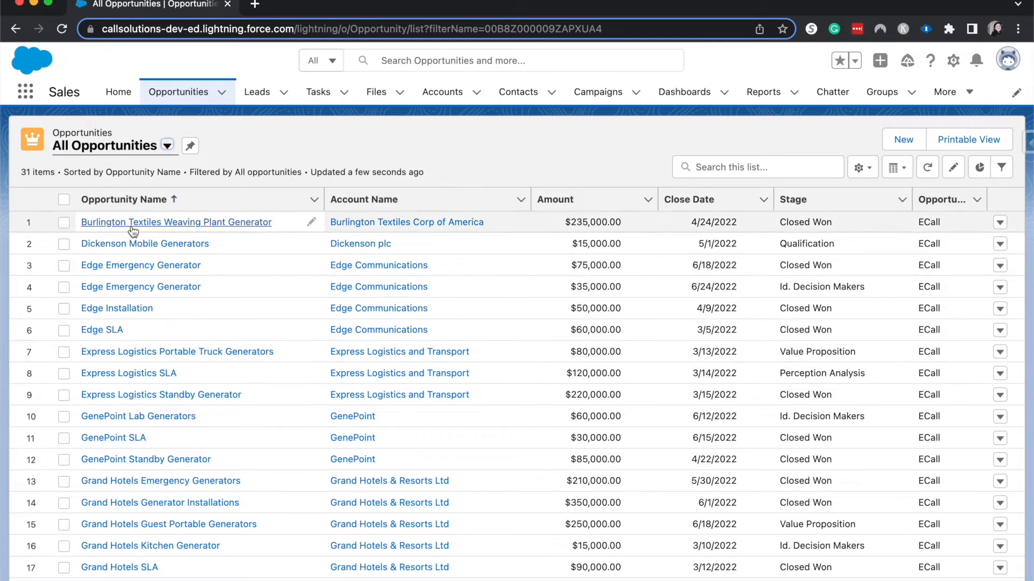
Step: Open the Burlington Textiles Weaving Plant Generator opportunity and show its Details
click(176, 222)
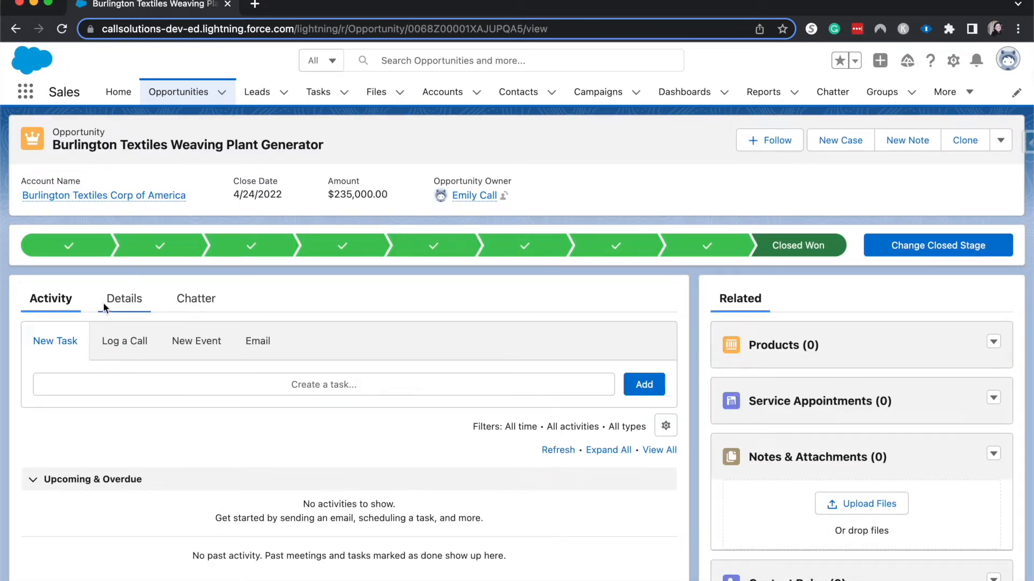
click(122, 298)
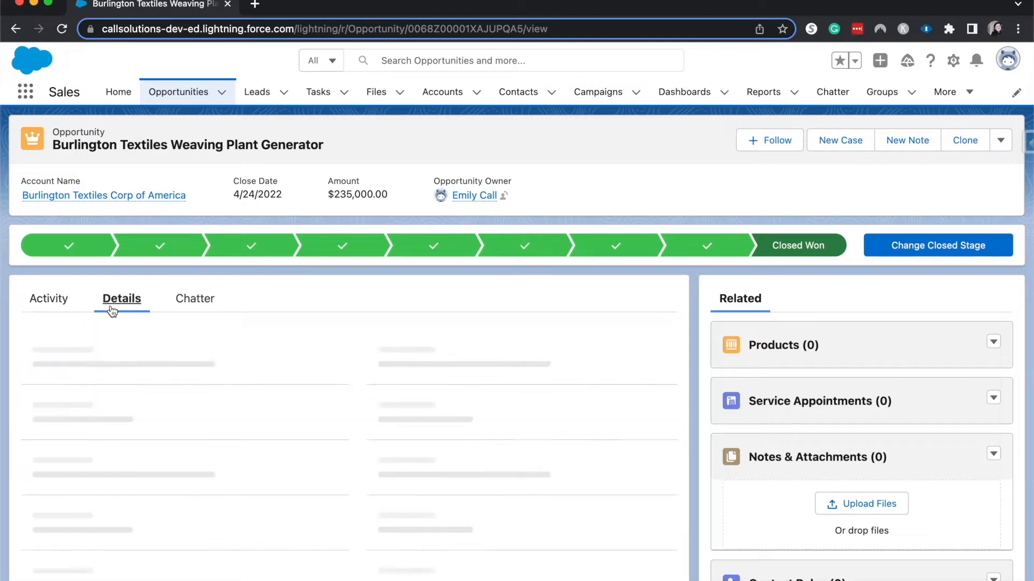
click(121, 298)
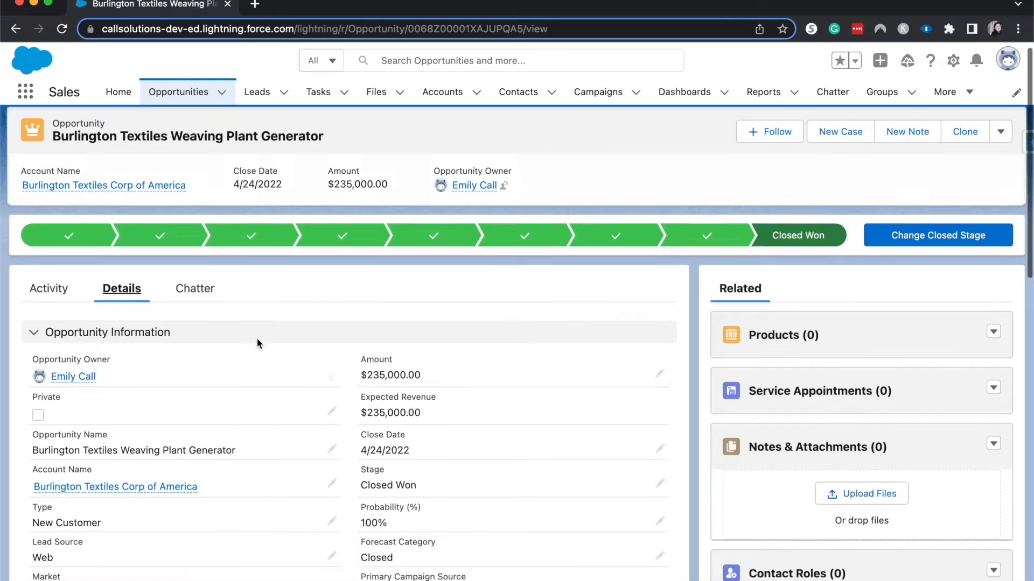
Step: Scroll down through the record's fields and Related panel
scroll(down, 3)
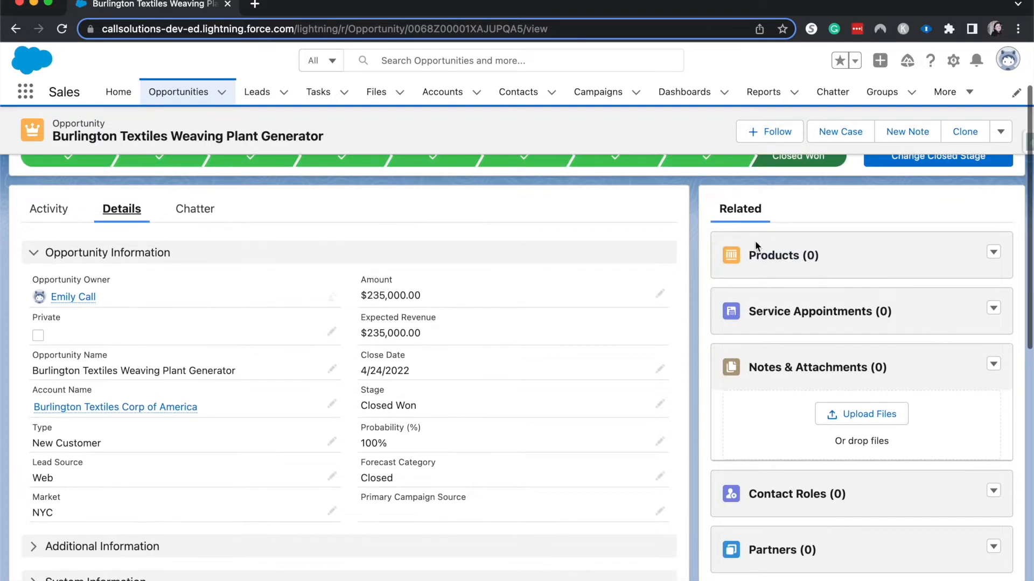
scroll(down, 3)
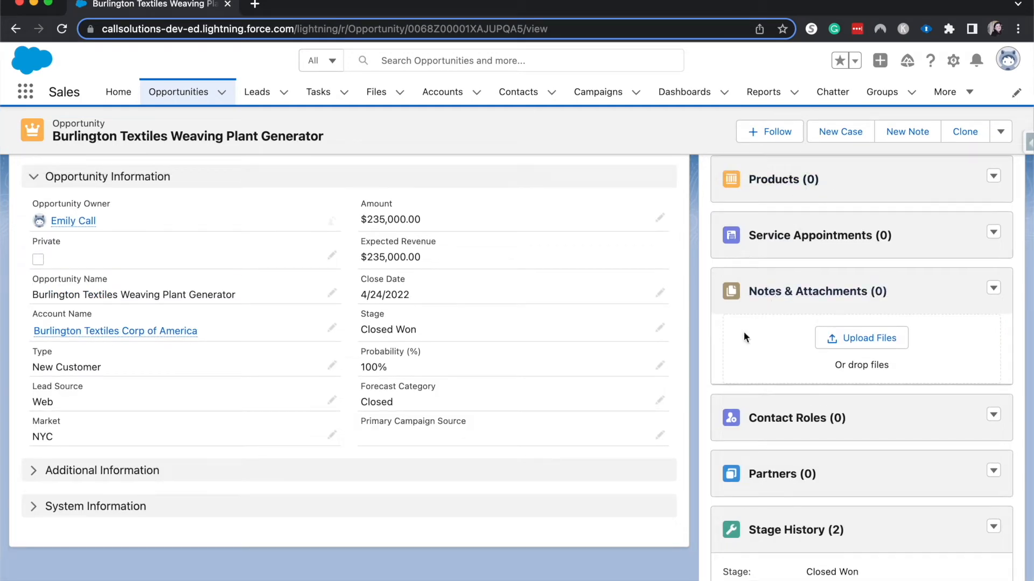
scroll(down, 3)
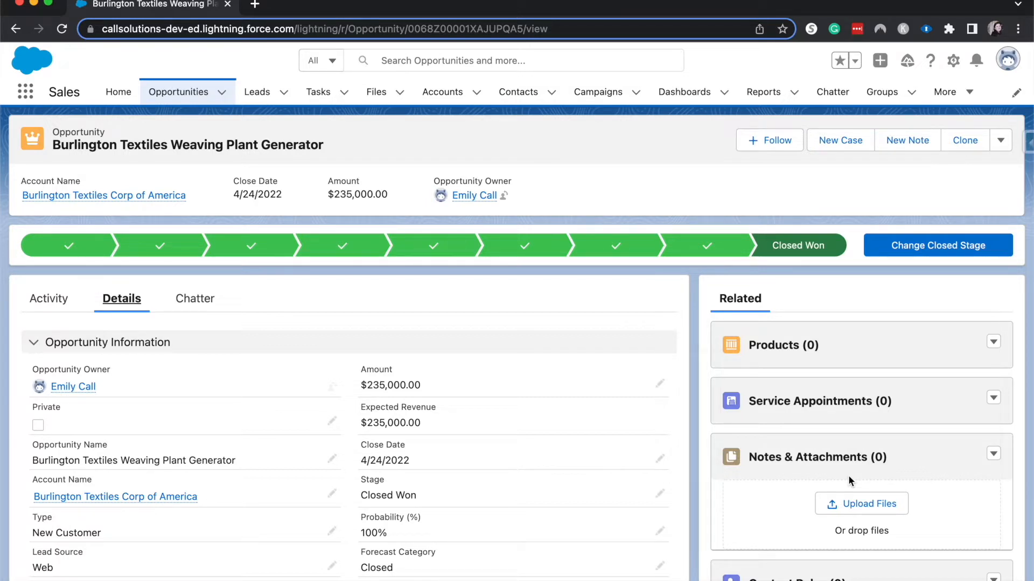
mouse_move(978, 359)
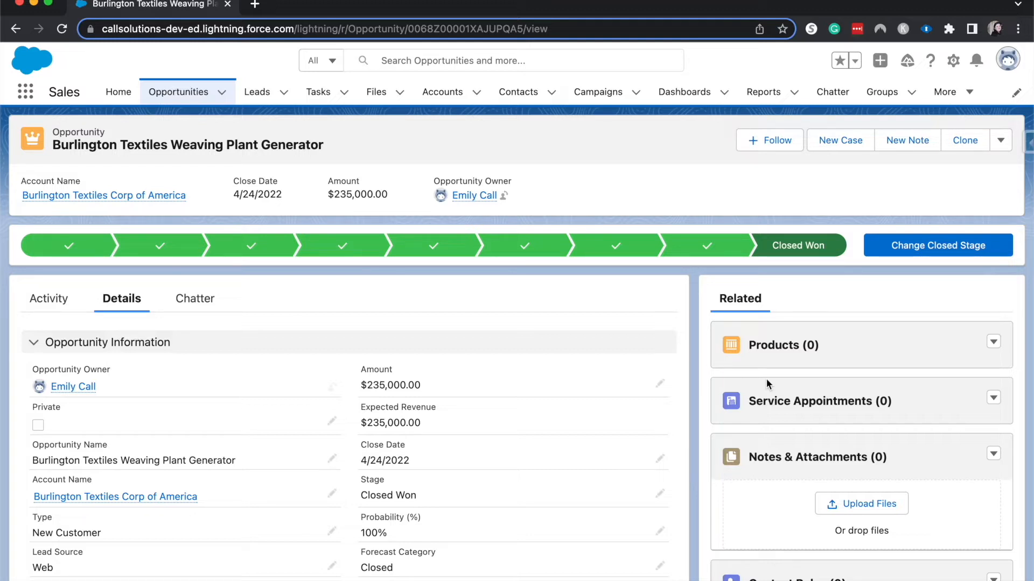
mouse_move(857, 508)
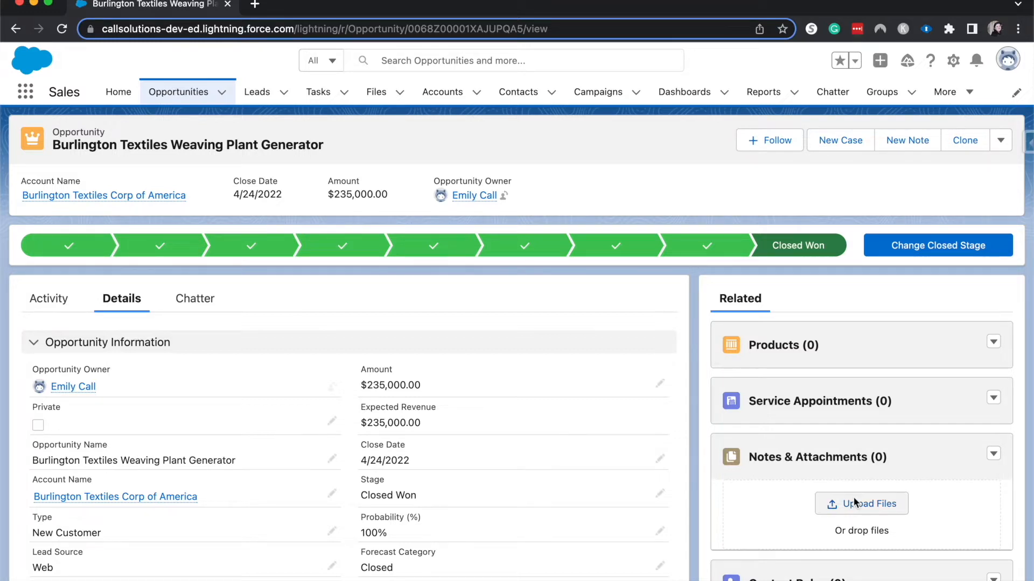
Step: Review the remaining related lists down to Stage History
scroll(down, 3)
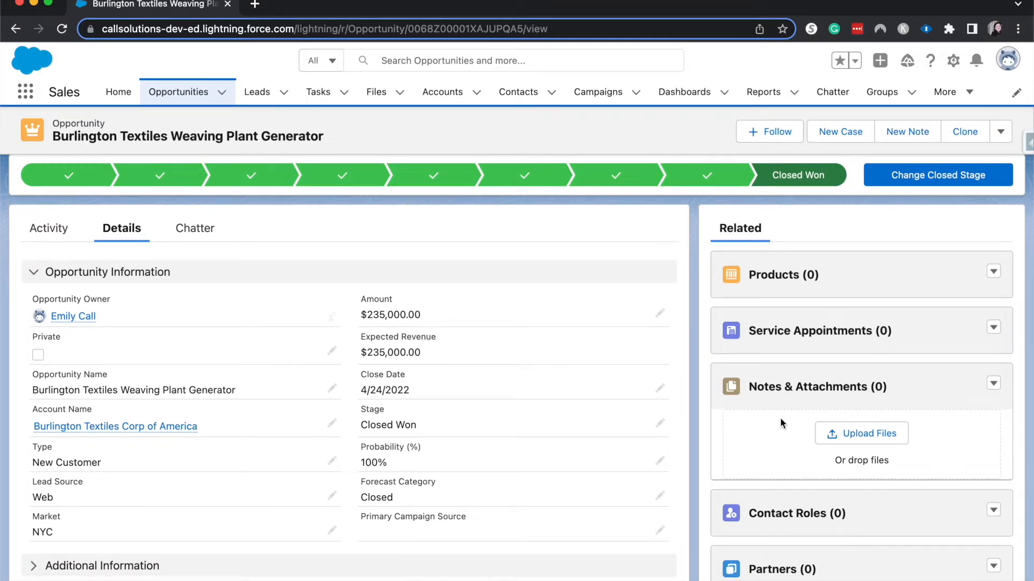
scroll(down, 3)
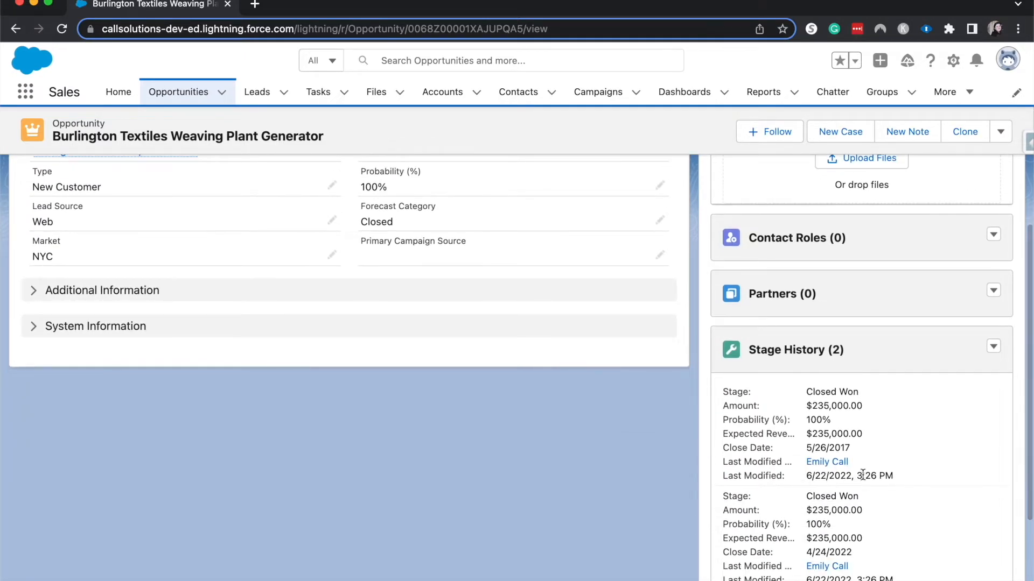
scroll(down, 3)
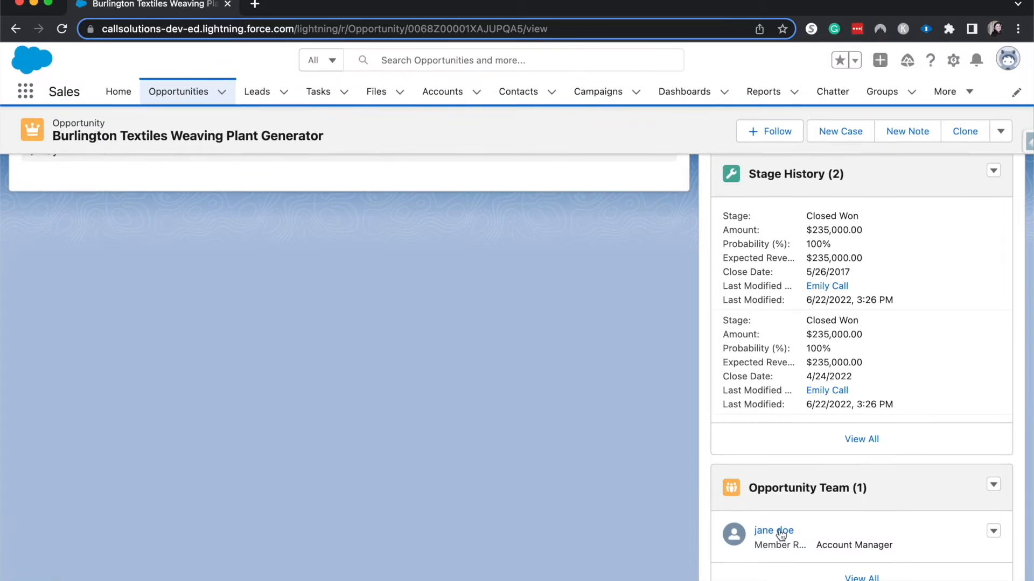
mouse_move(759, 543)
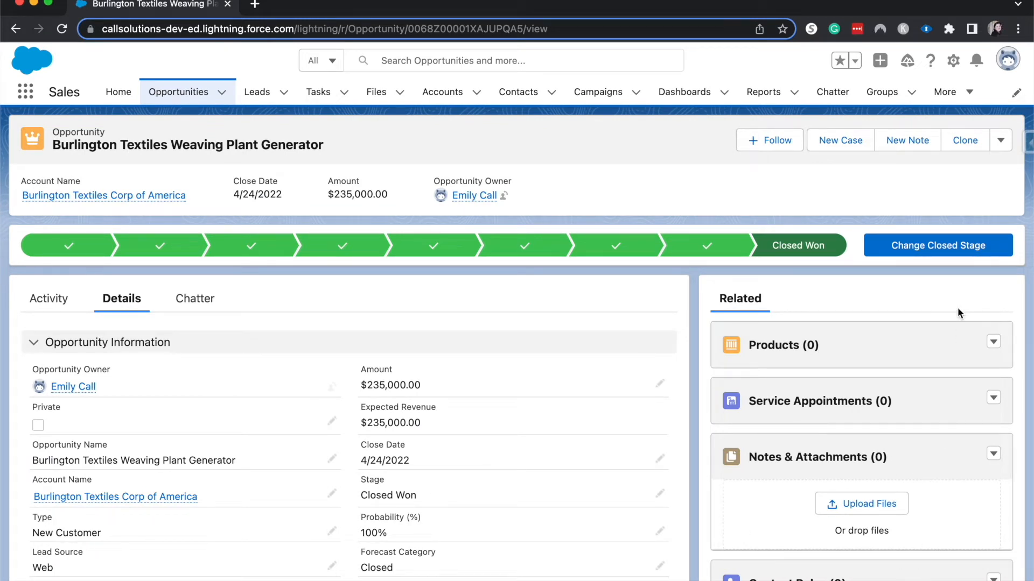
mouse_move(442, 127)
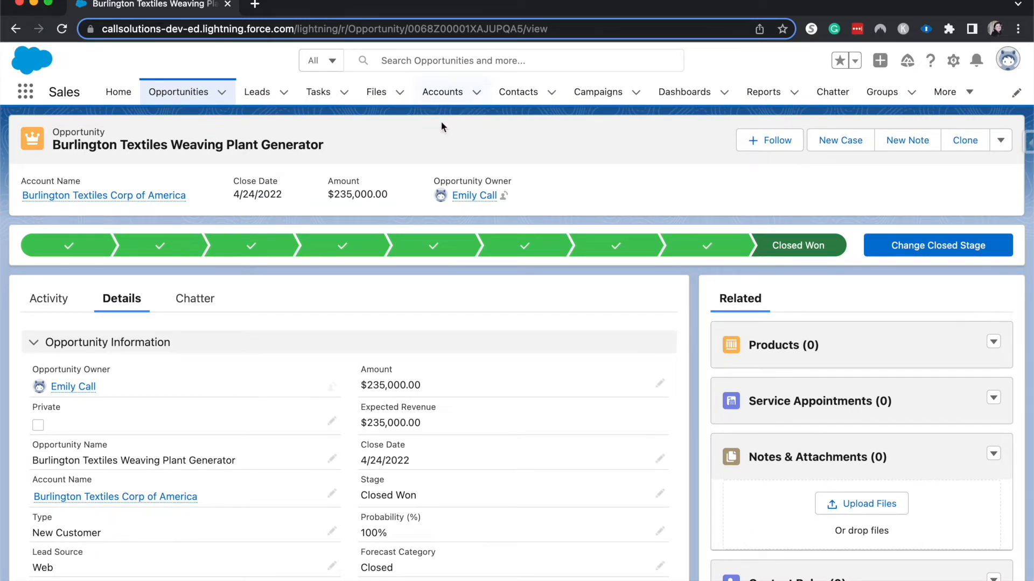
mouse_move(528, 183)
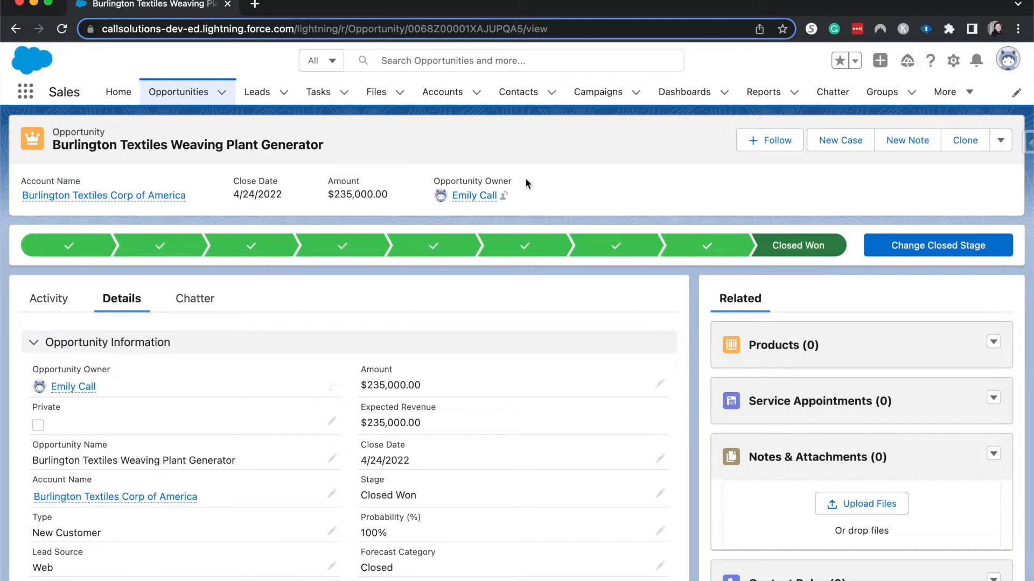
Step: Use the gear menu's Edit Object to open Opportunity in Object Manager
click(954, 60)
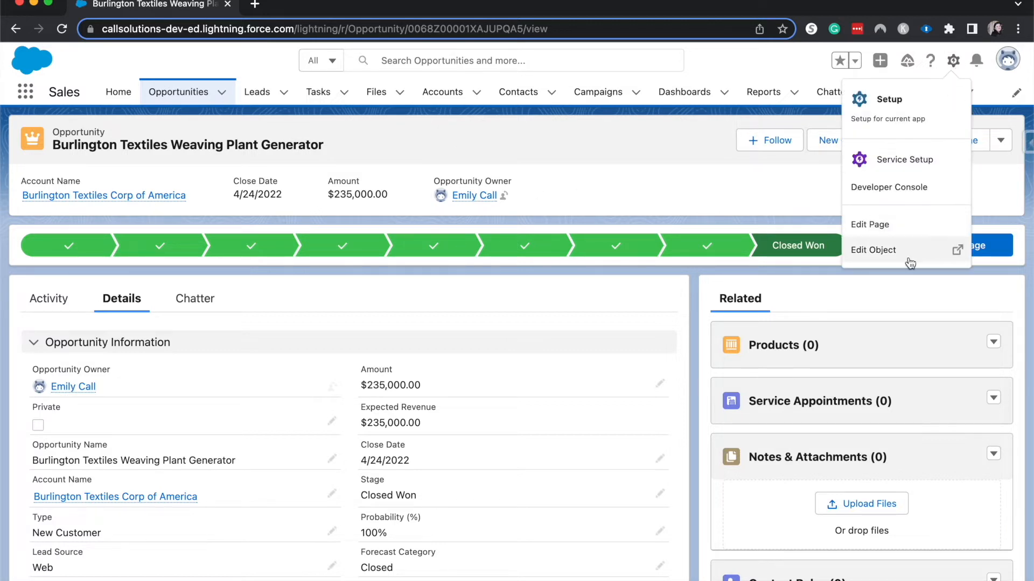
click(872, 250)
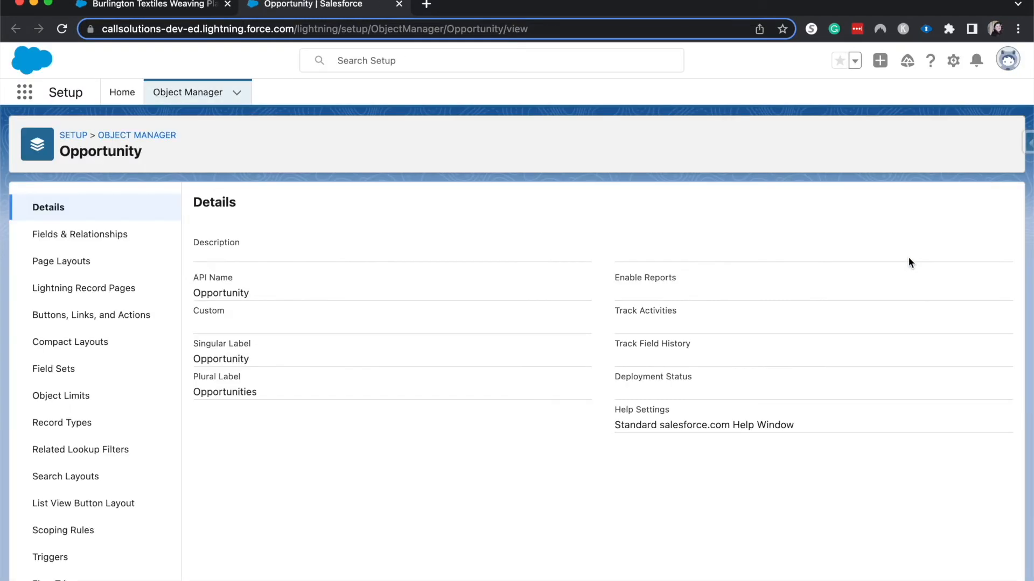
Step: Show the Page Layouts list for the Opportunity object
click(60, 261)
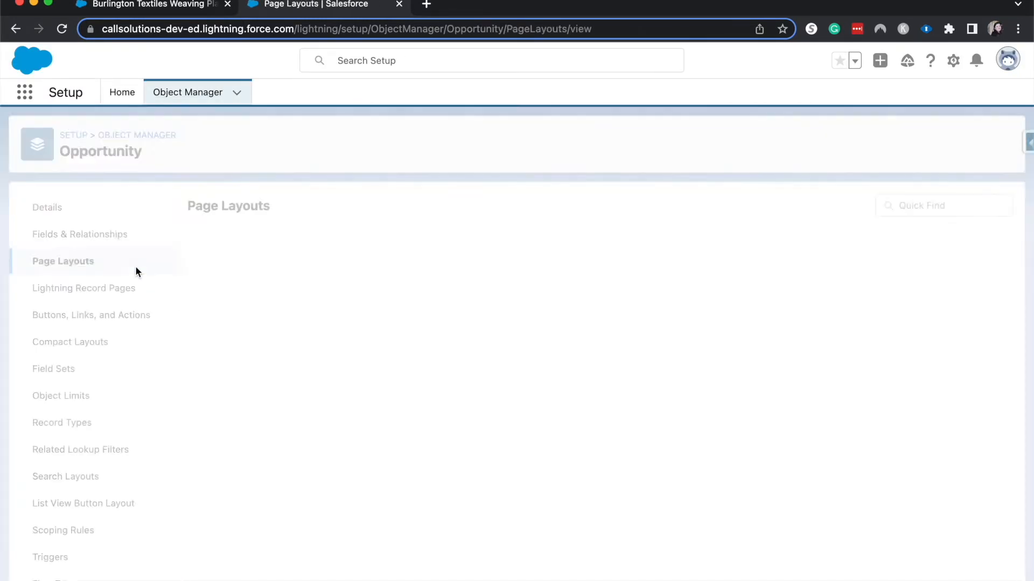
click(62, 261)
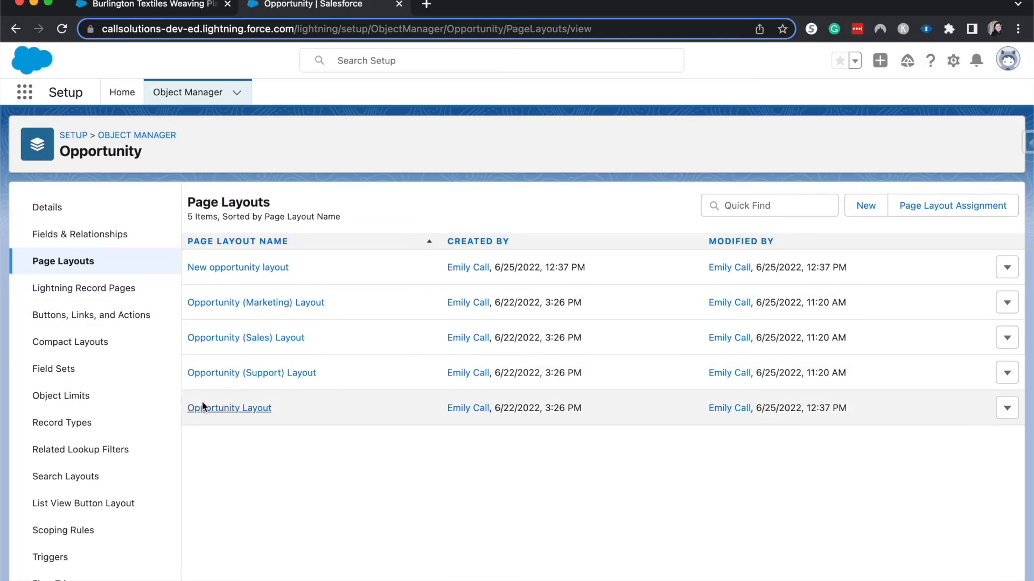
Step: Open Opportunity Layout in the page layout editor
click(229, 408)
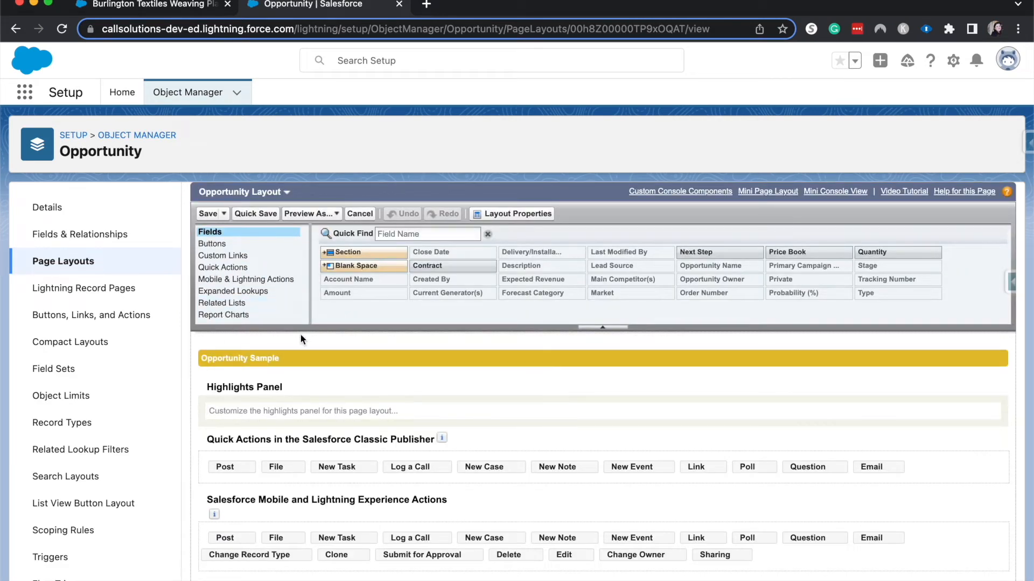
scroll(down, 3)
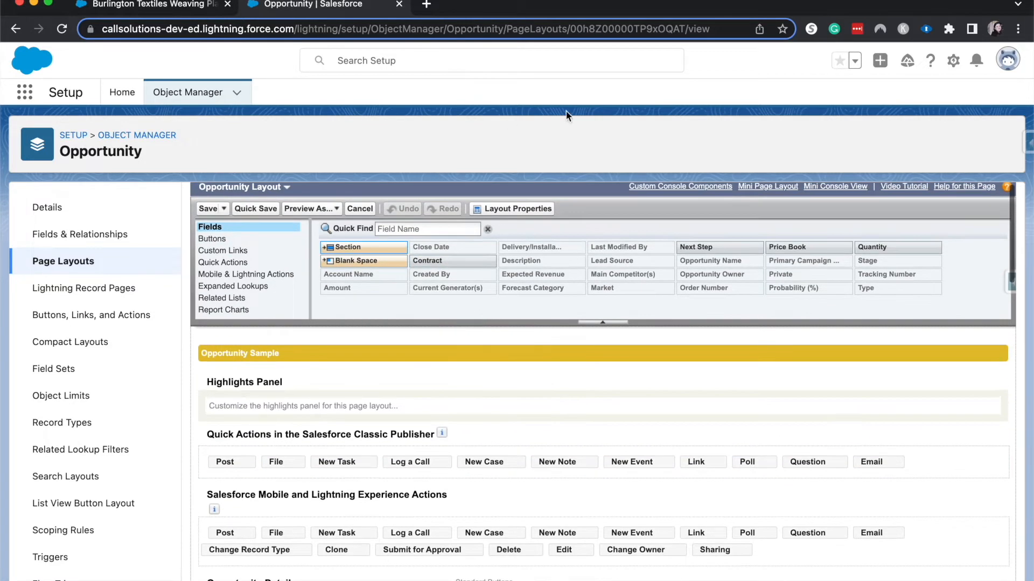
mouse_move(552, 287)
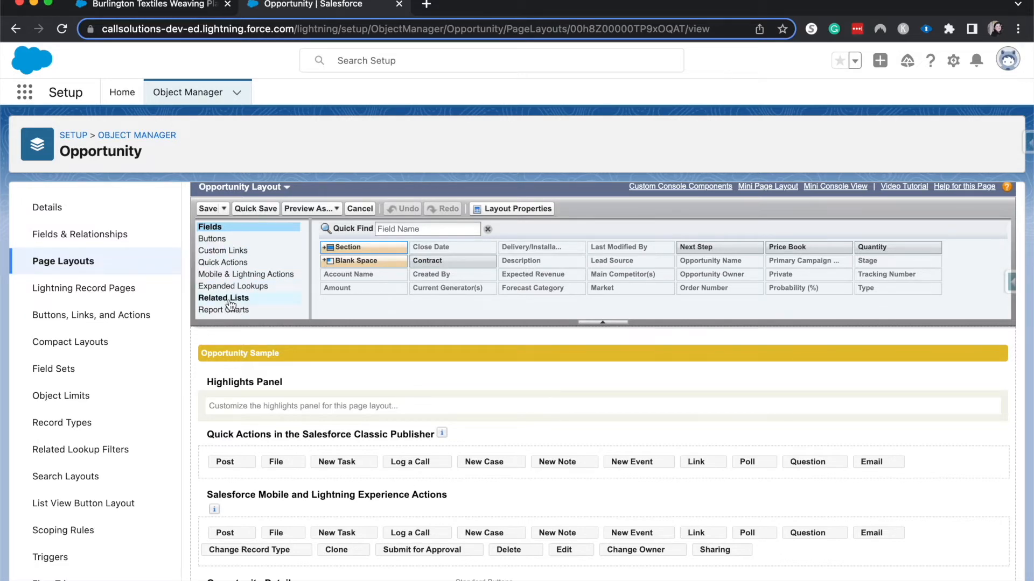
Step: Remove Service Appointments from the layout's related lists and add Cases
click(224, 297)
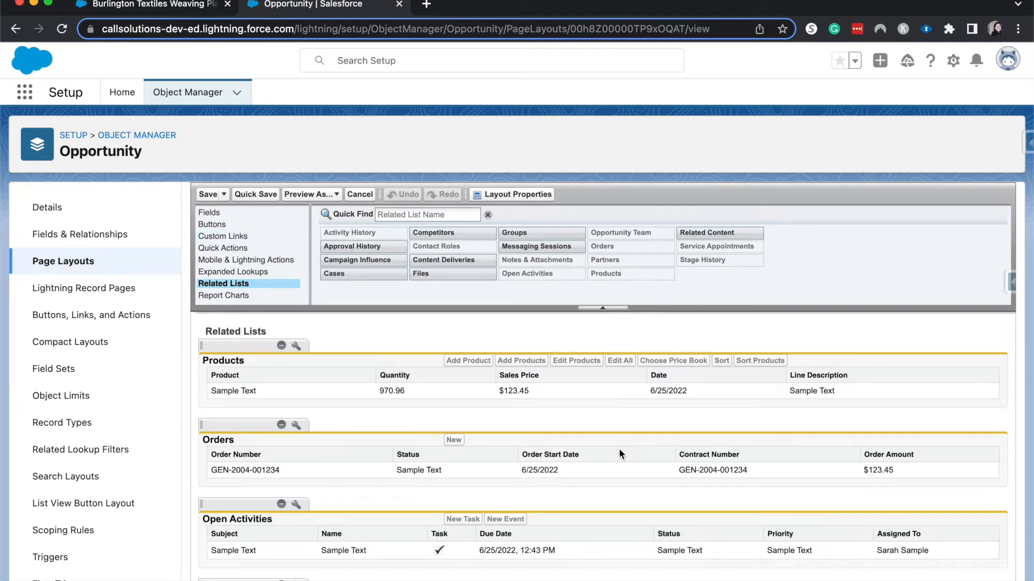
scroll(down, 3)
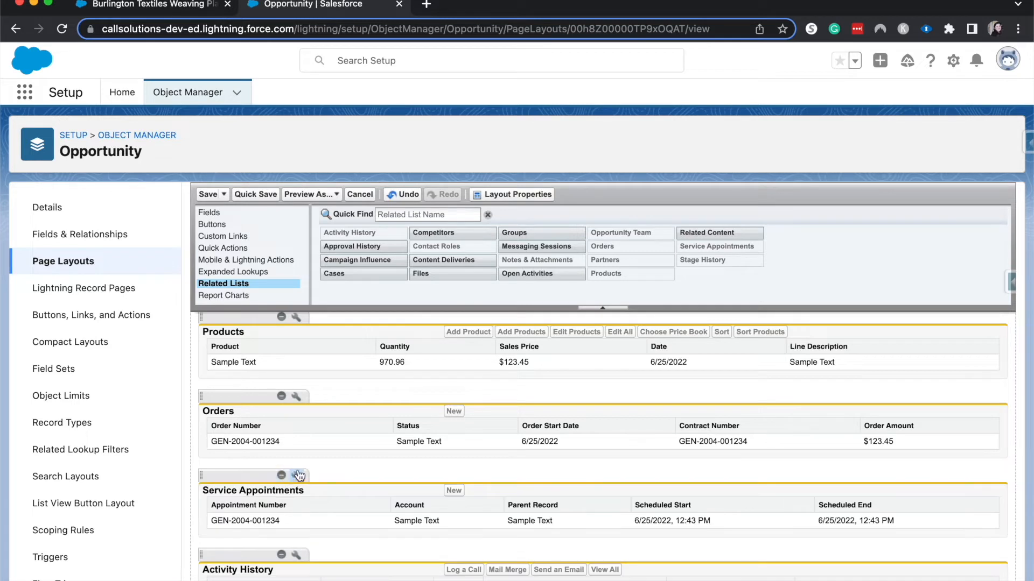
click(281, 396)
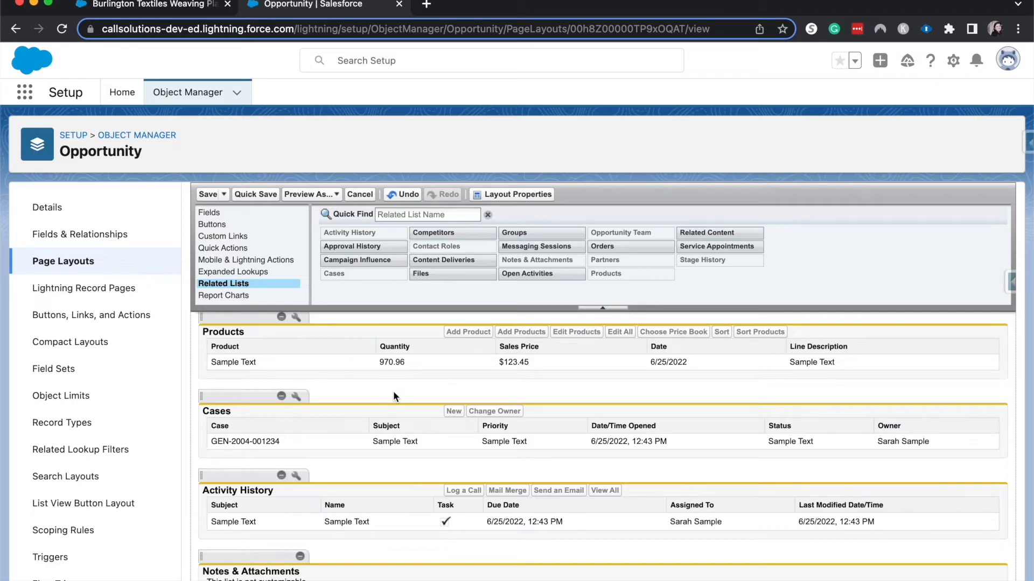
scroll(down, 3)
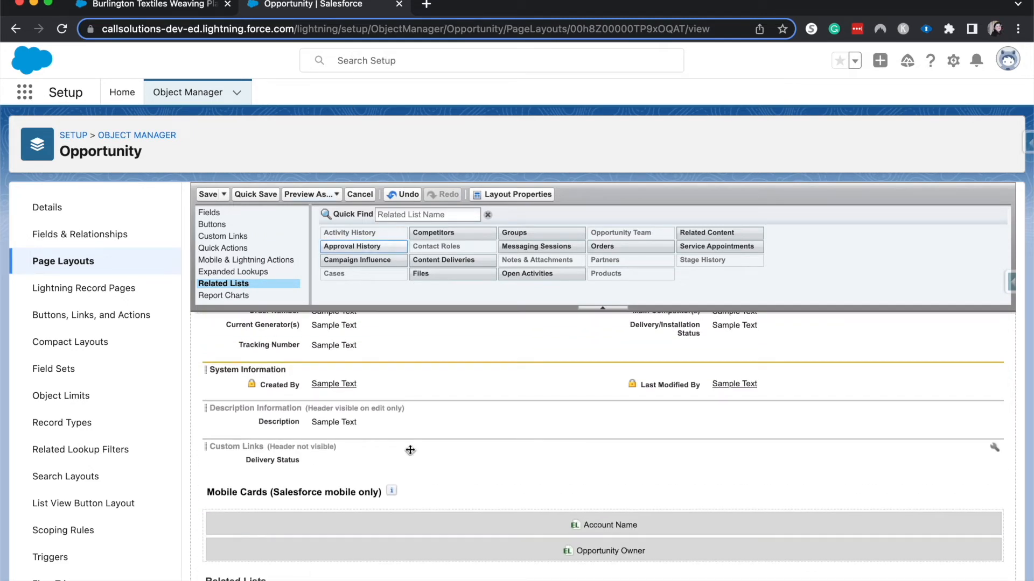
mouse_move(525, 302)
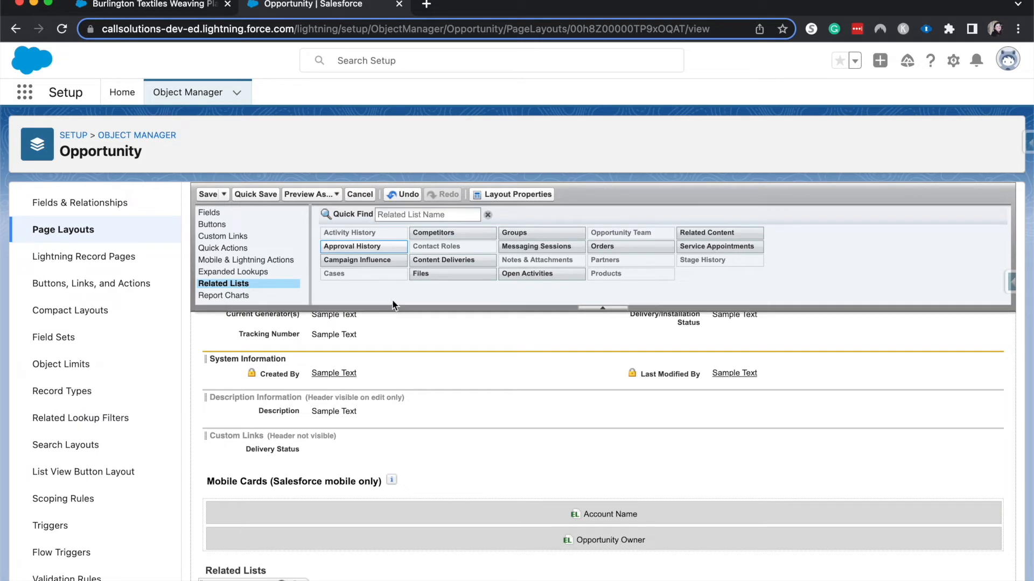
mouse_move(437, 290)
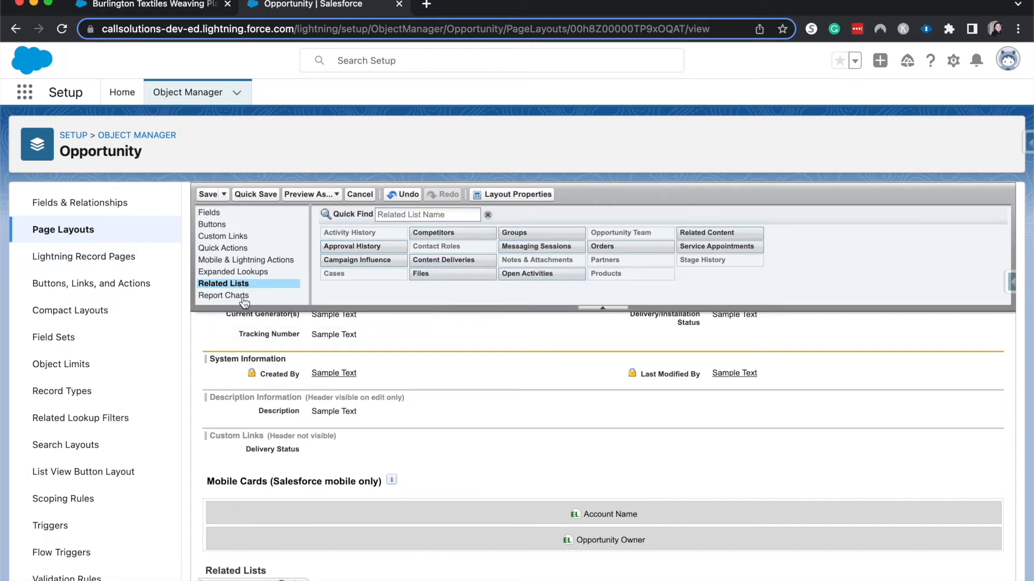
mouse_move(782, 317)
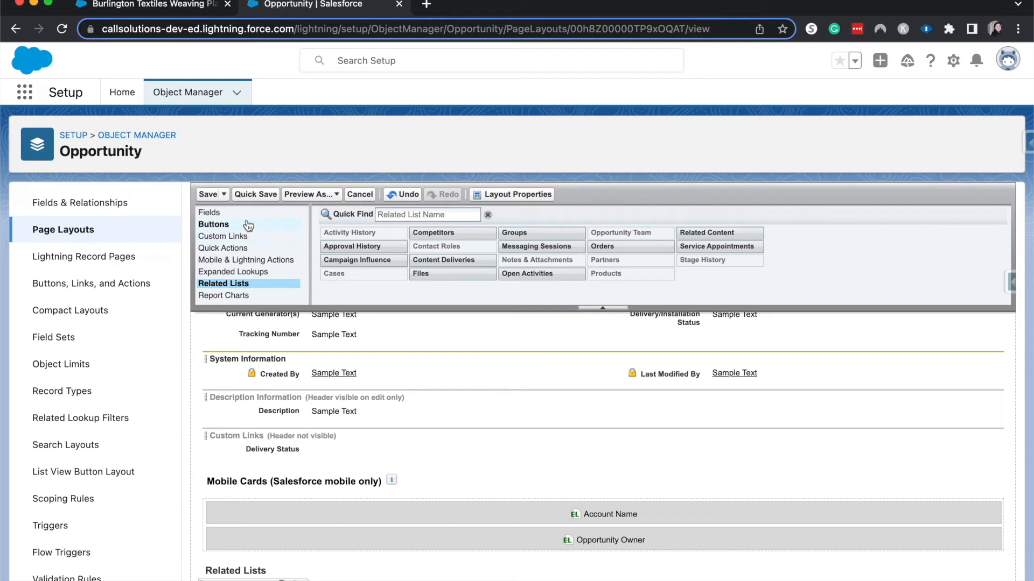
Step: Save the layout, confirming Yes to overwrite users' related list customizations
click(207, 194)
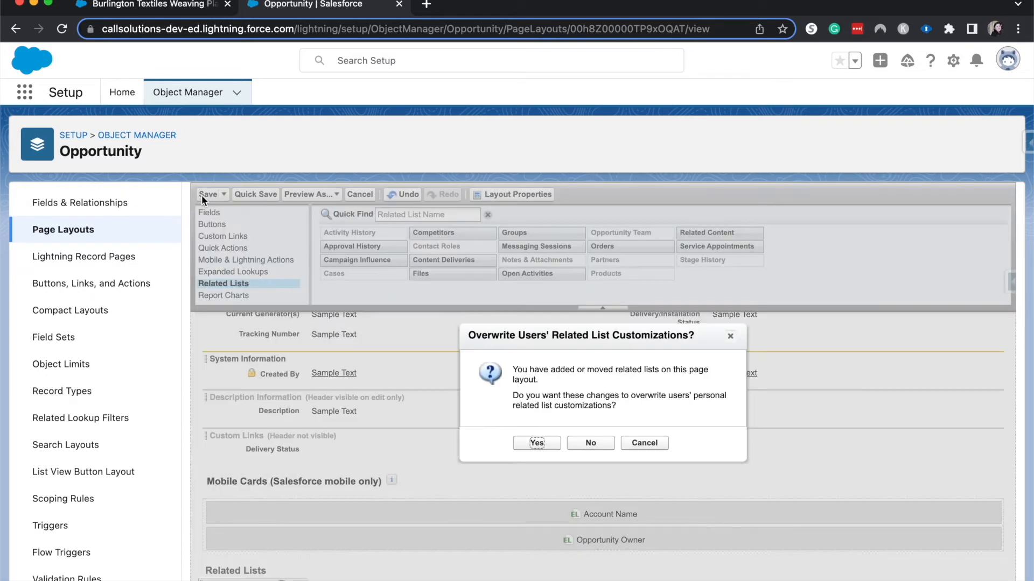
mouse_move(555, 454)
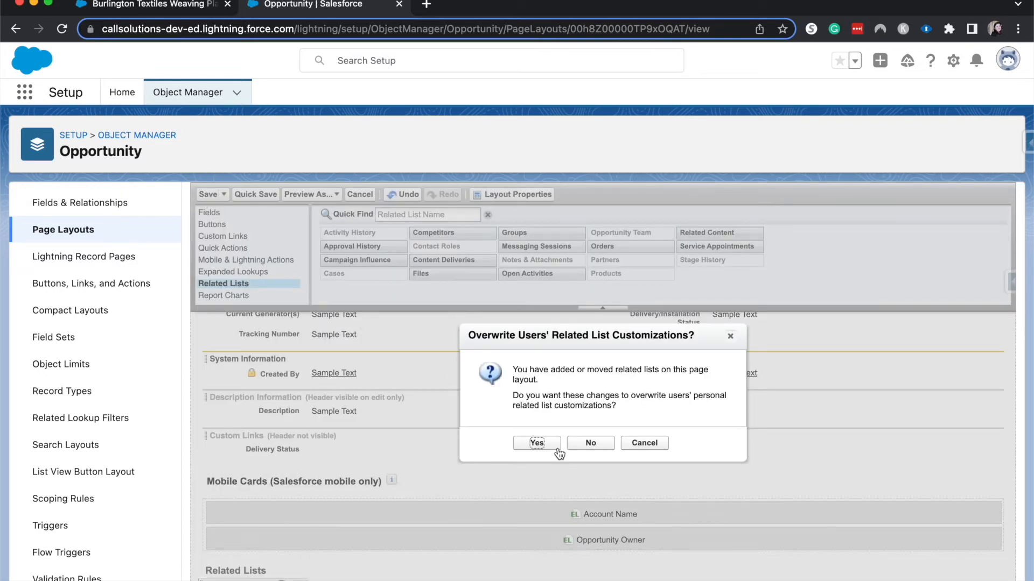
click(536, 444)
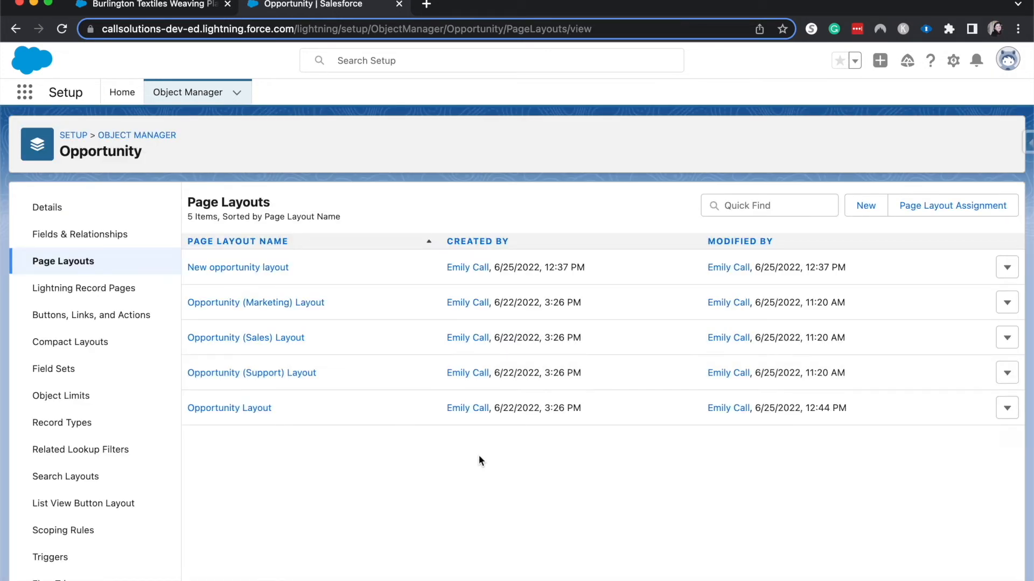
mouse_move(162, 19)
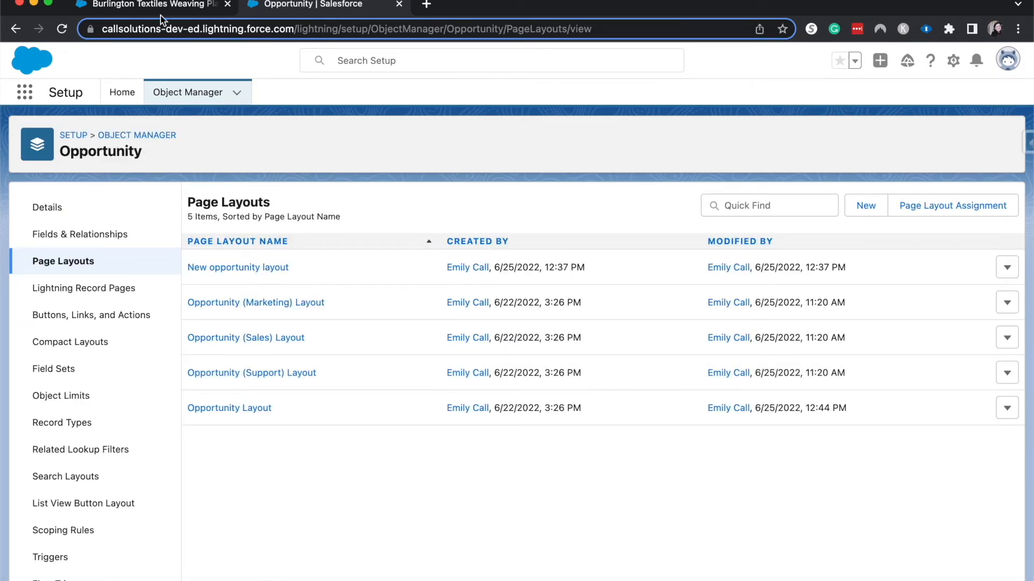
Step: Return to the Burlington Textiles record and verify Service Appointments is gone from related lists
click(151, 4)
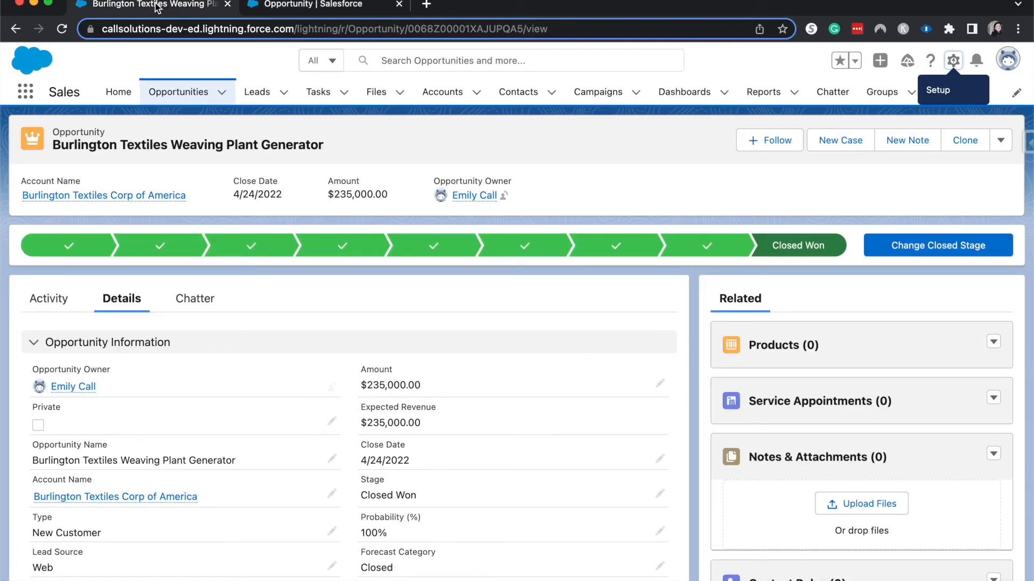
mouse_move(53, 25)
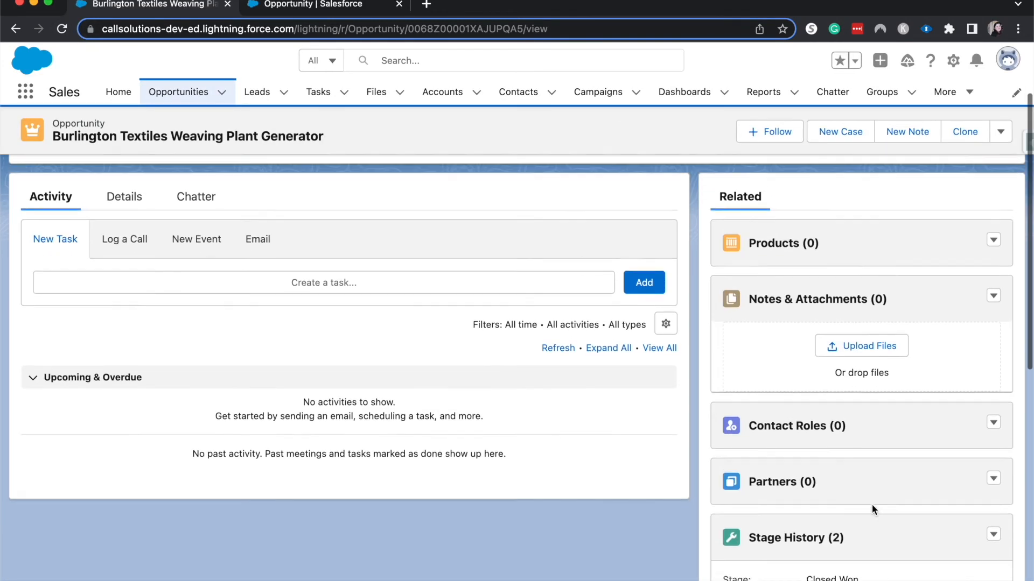
scroll(down, 3)
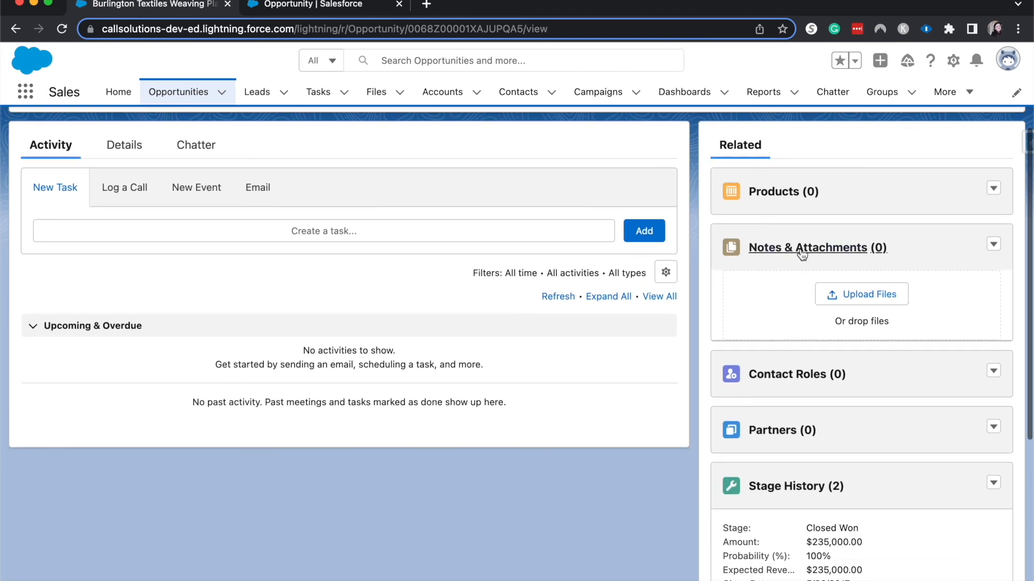
mouse_move(972, 278)
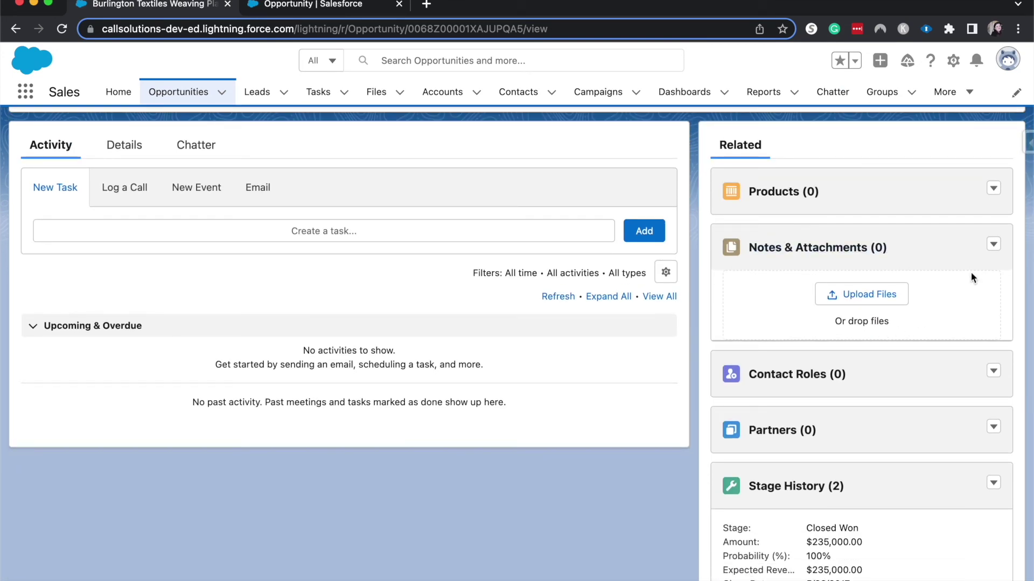
scroll(down, 3)
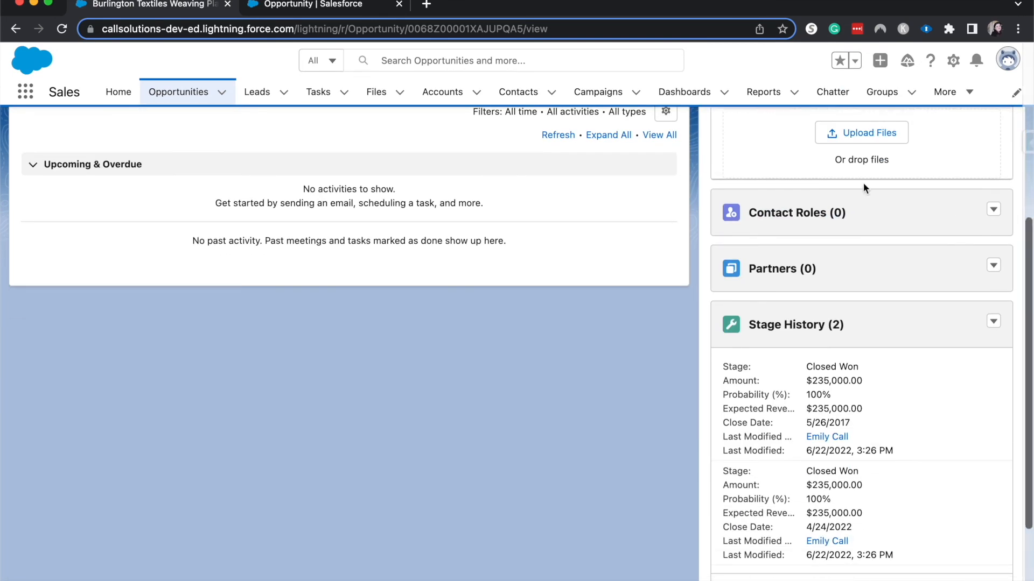
scroll(down, 3)
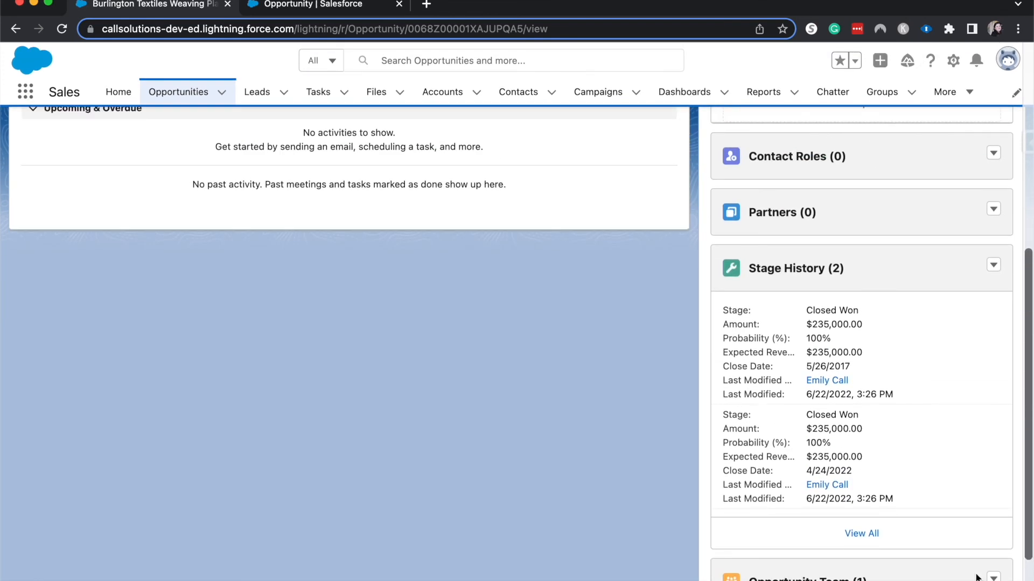
scroll(up, 3)
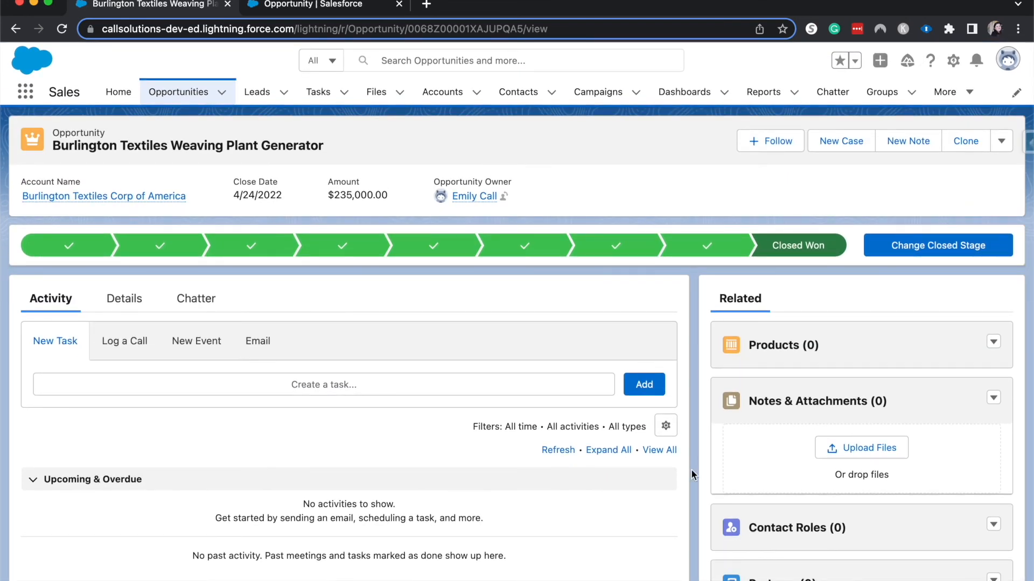
mouse_move(676, 133)
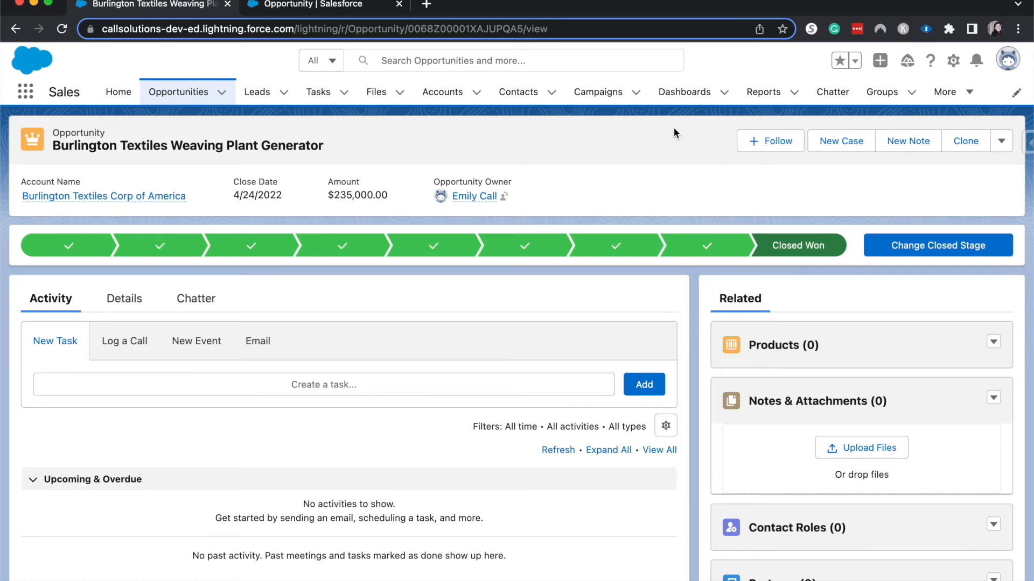